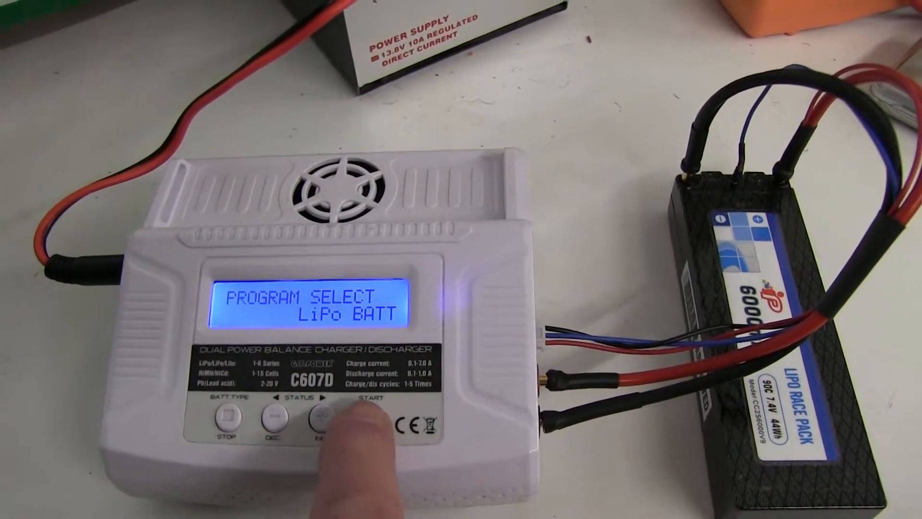
Begin the LiPo BALANCE charge at 5.0A 7.4V(2S) and confirm the detected 2SER cell count
left_click(344, 406)
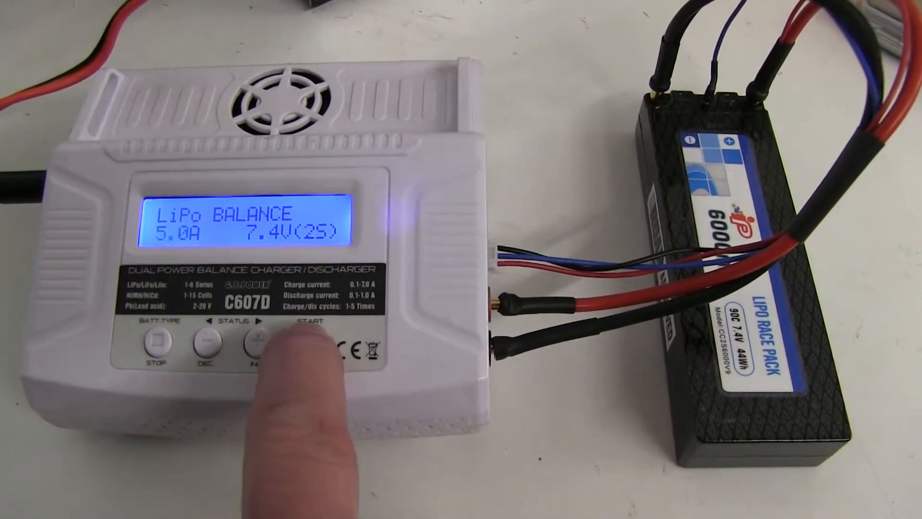
left_click(305, 344)
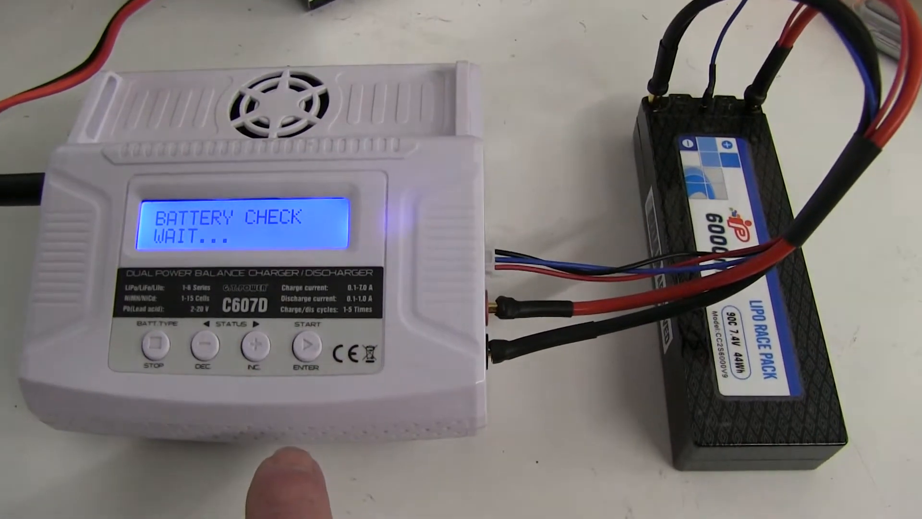
left_click(306, 344)
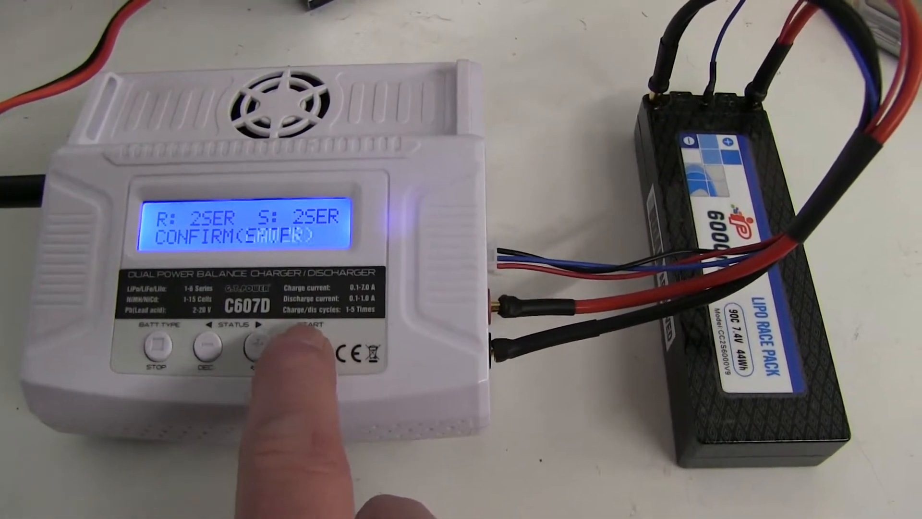
left_click(315, 352)
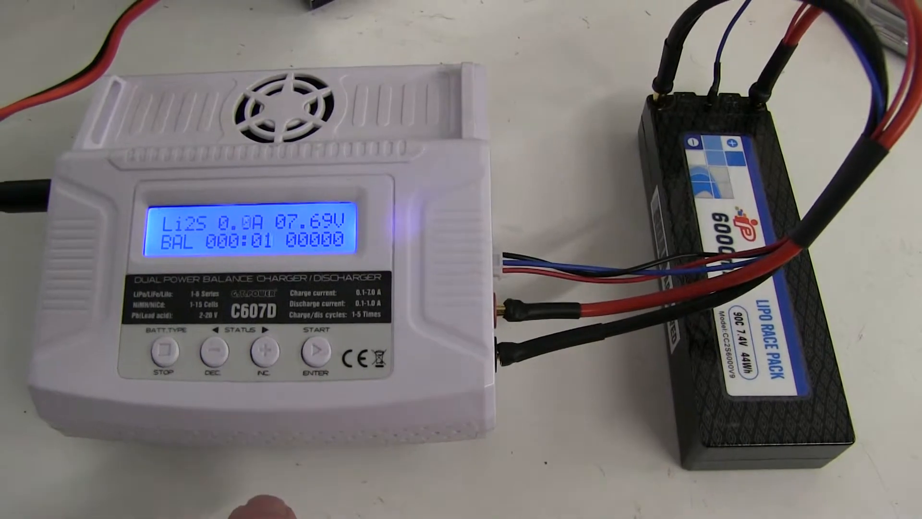